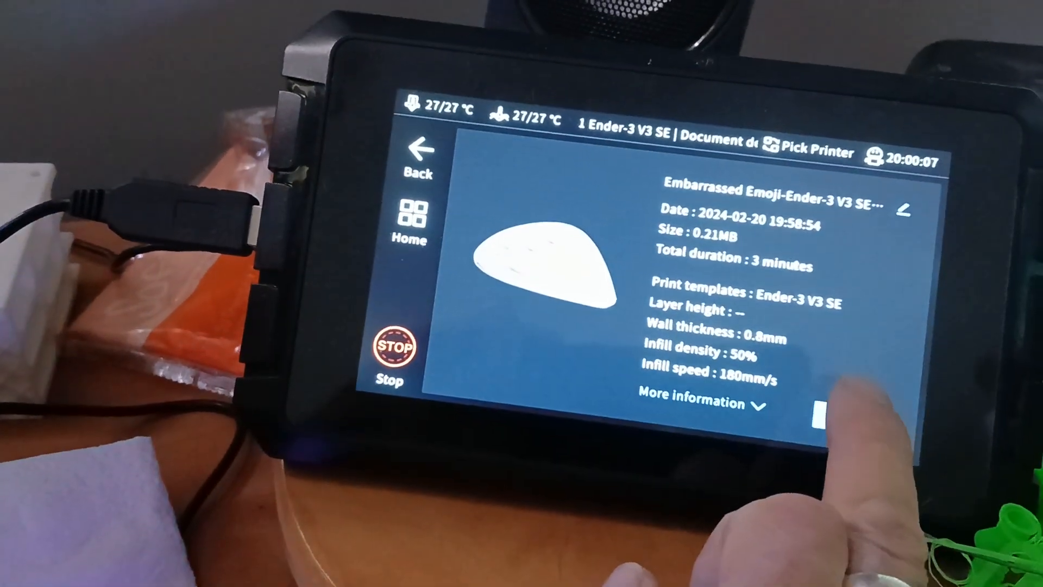
- Start the Embarrassed Emoji print job on the Ender-3 V3 SE from the file details screen
left_click(825, 423)
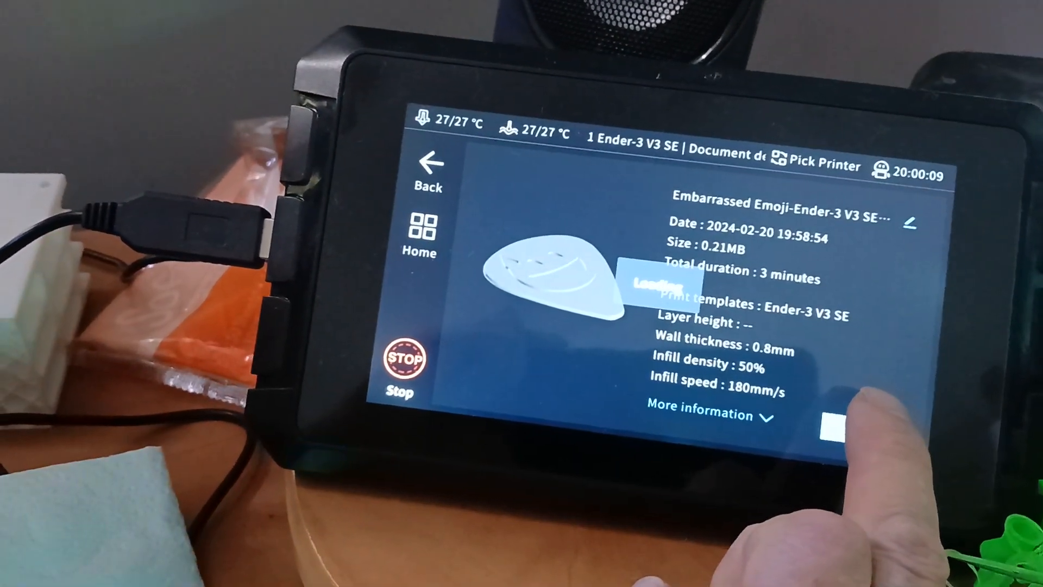